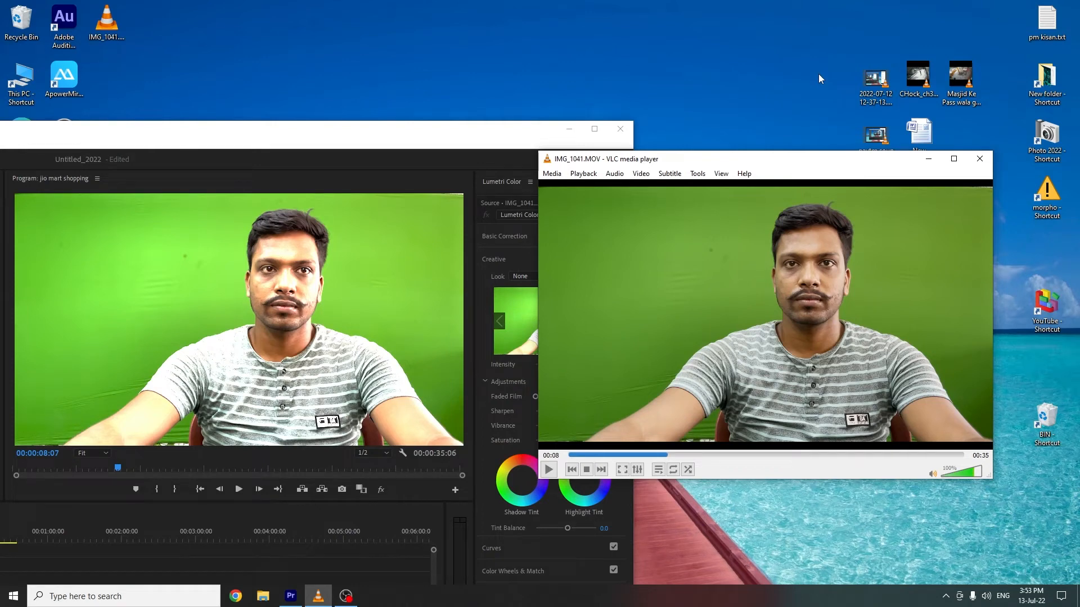
pyautogui.moveTo(736, 271)
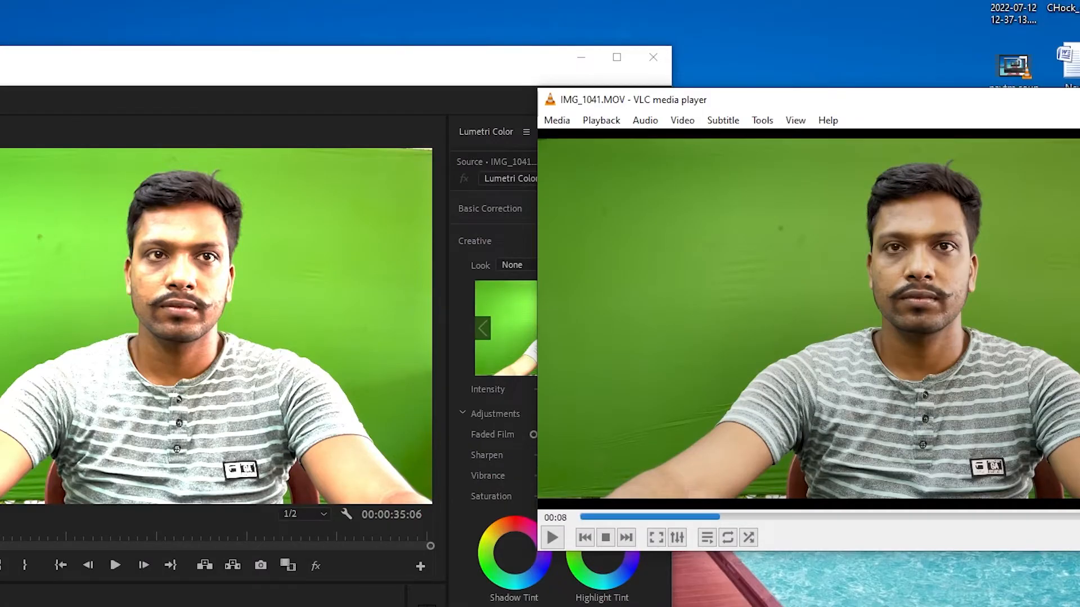
pyautogui.moveTo(857, 337)
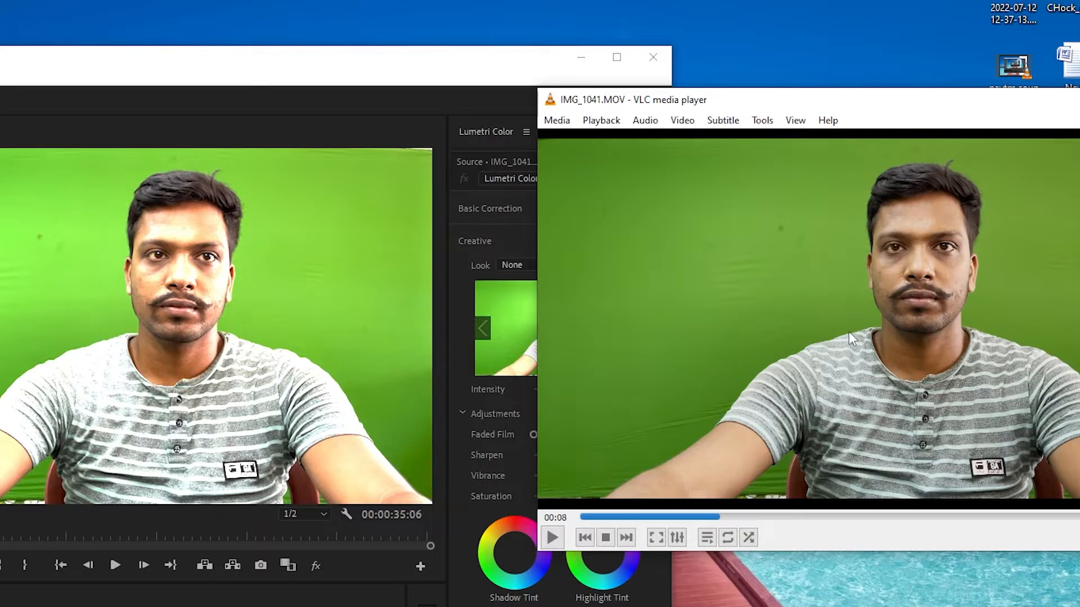
pyautogui.moveTo(135, 209)
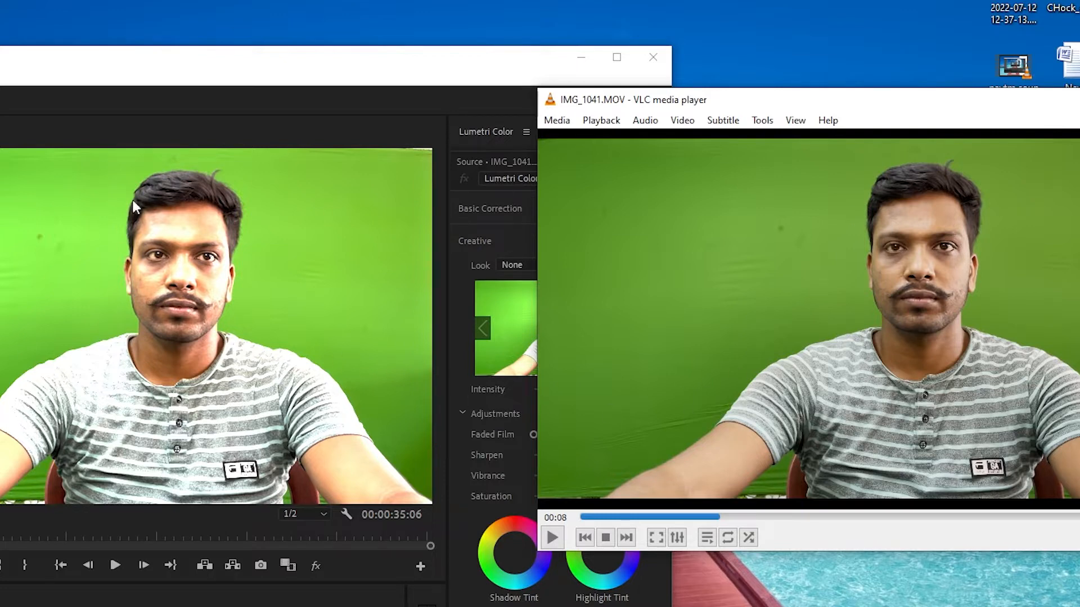
pyautogui.moveTo(909, 425)
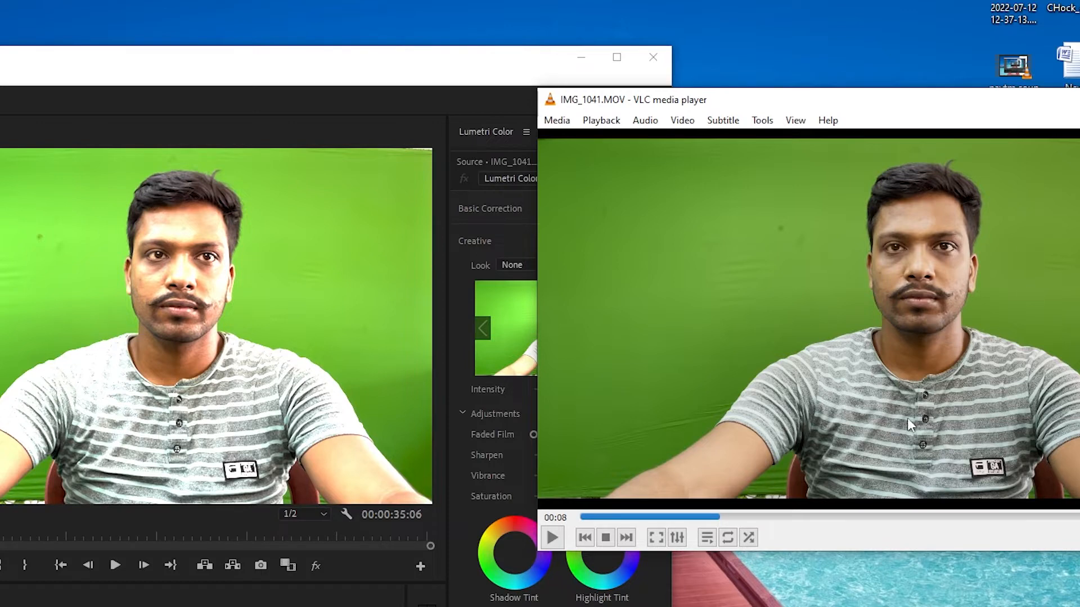
pyautogui.moveTo(408, 210)
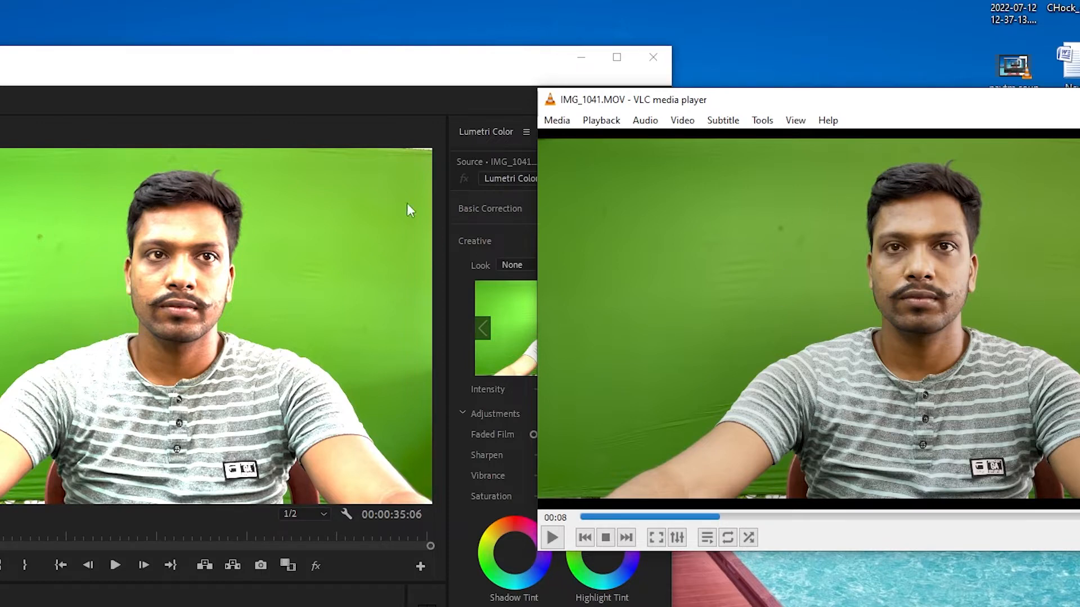
pyautogui.moveTo(195, 284)
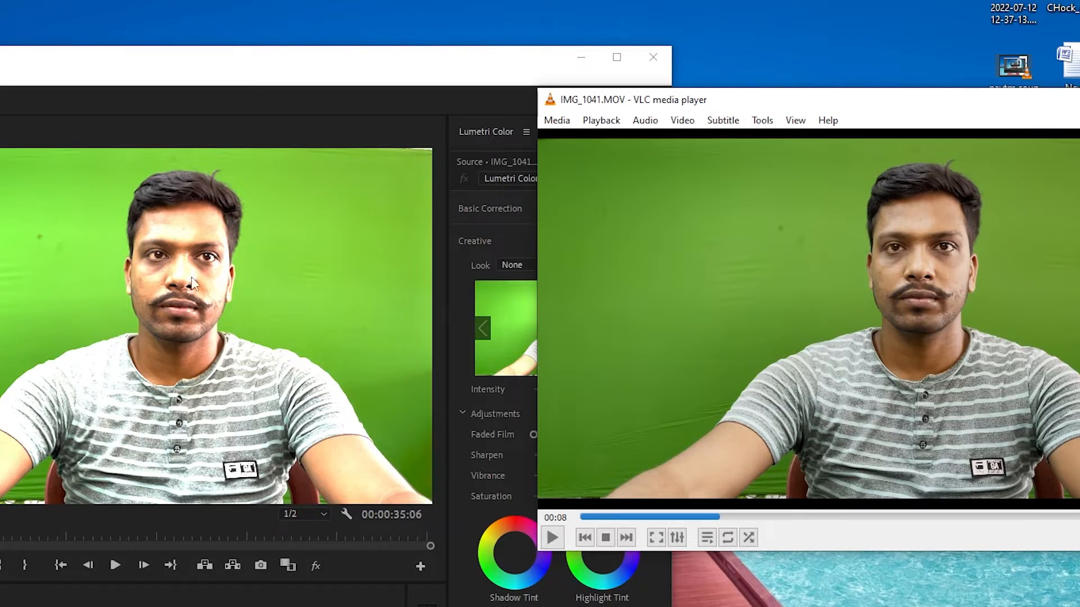
pyautogui.moveTo(217, 303)
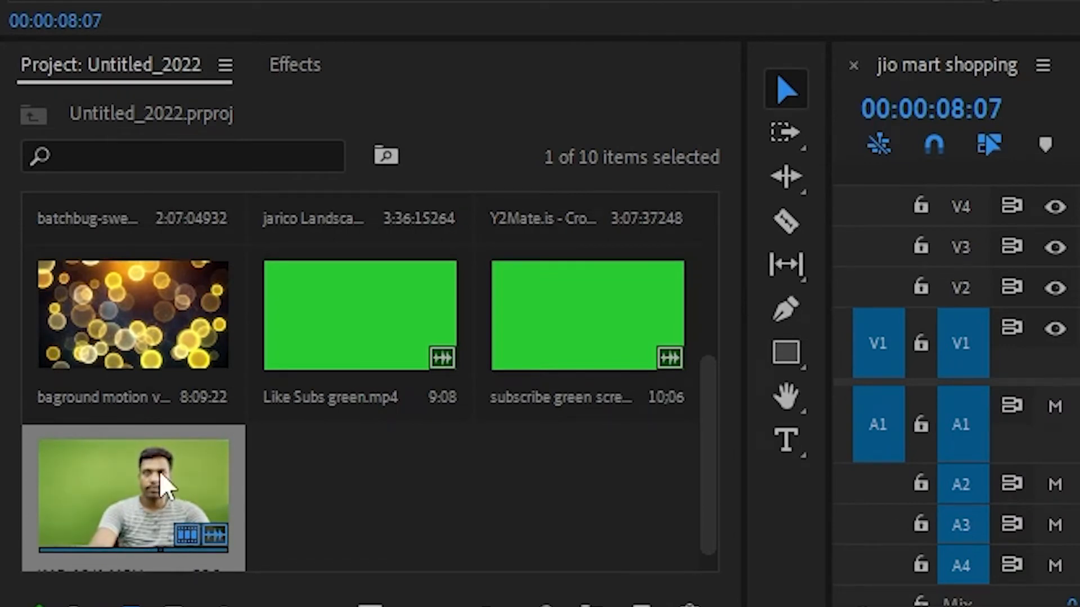
# - Open Interpret Footage for the green-screen clip from its Modify context menu
pyautogui.rightClick(133, 496)
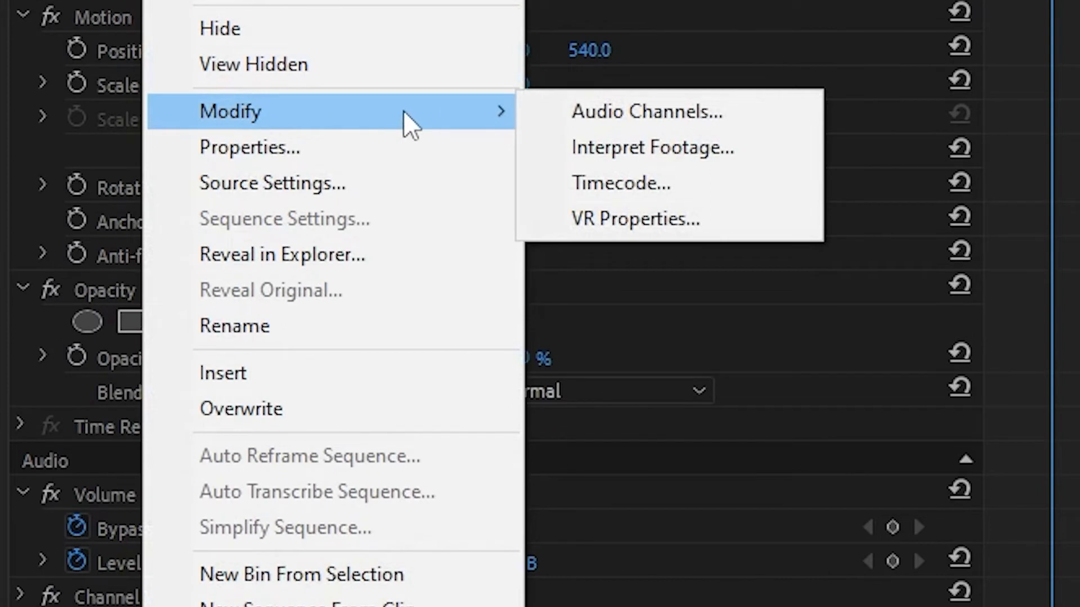
pyautogui.moveTo(653, 148)
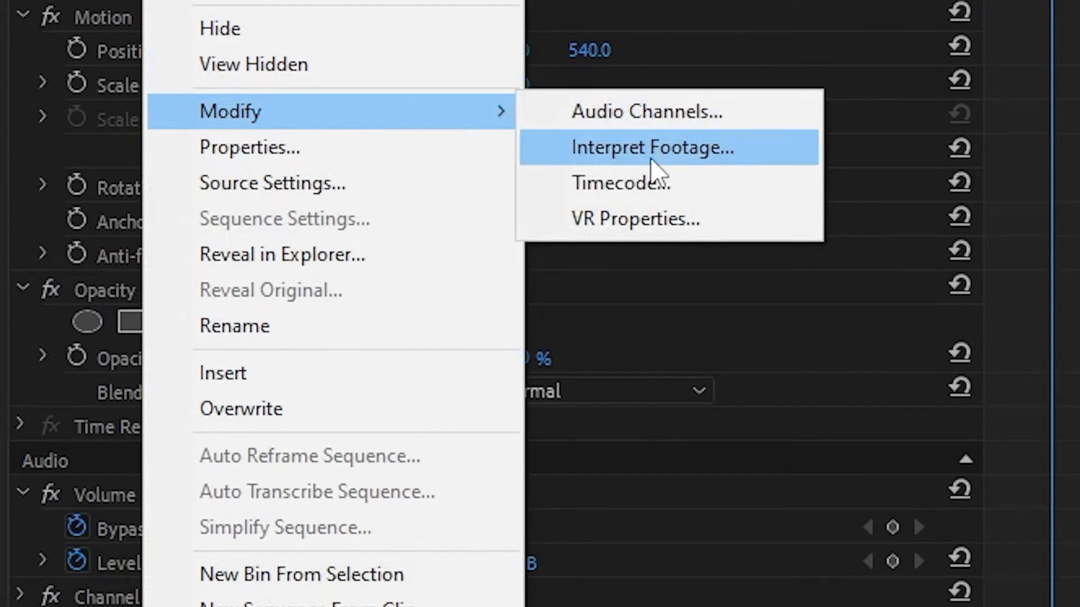
pyautogui.click(648, 148)
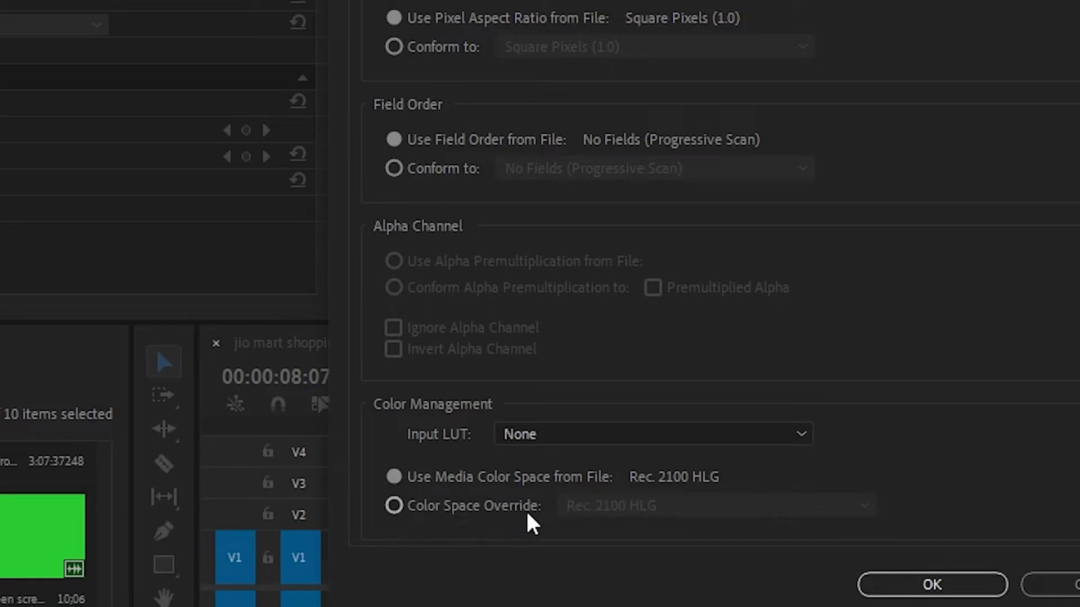
# - Enable Color Space Override, choose Rec. 709, and confirm with OK
pyautogui.click(393, 505)
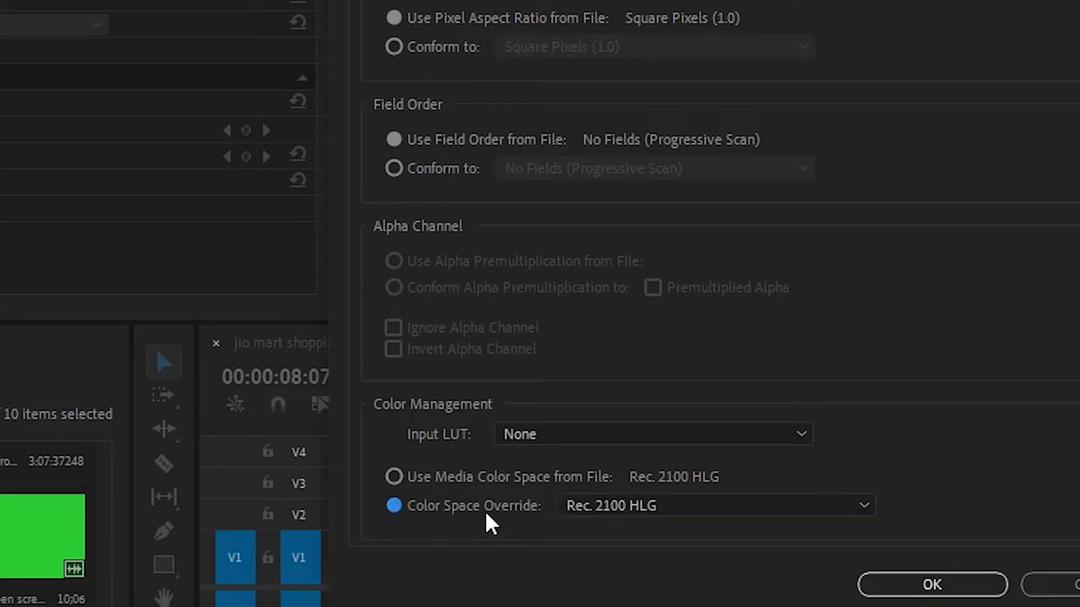
pyautogui.click(714, 505)
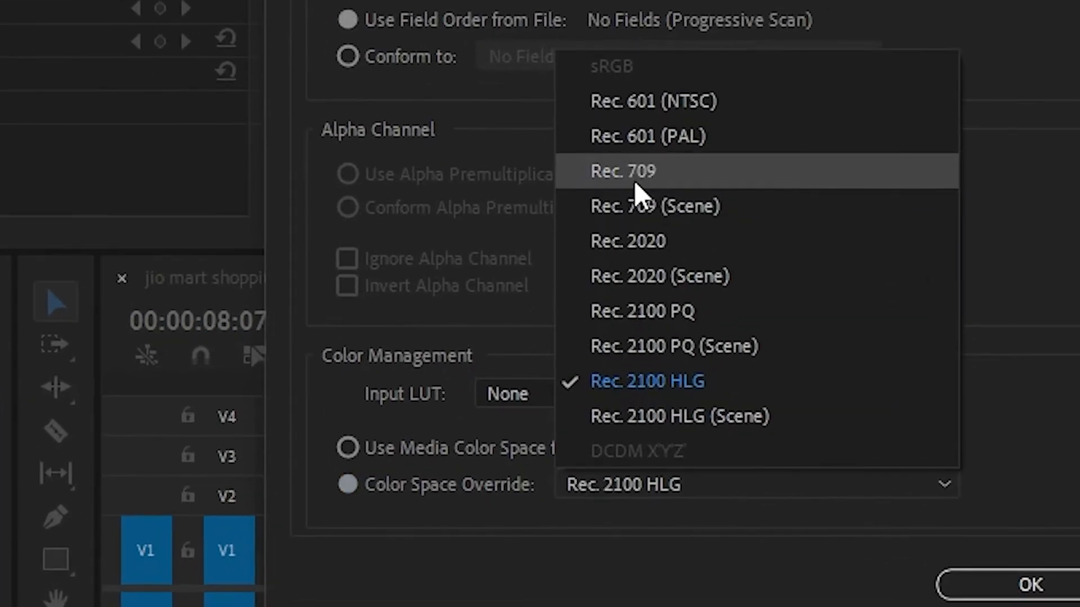
pyautogui.moveTo(634, 206)
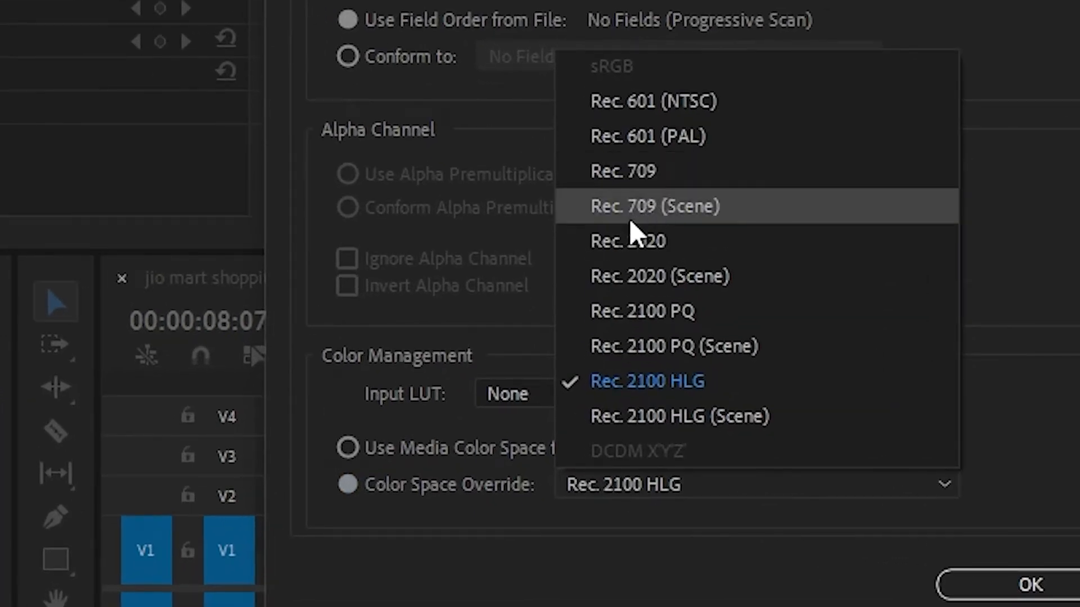
pyautogui.moveTo(703, 234)
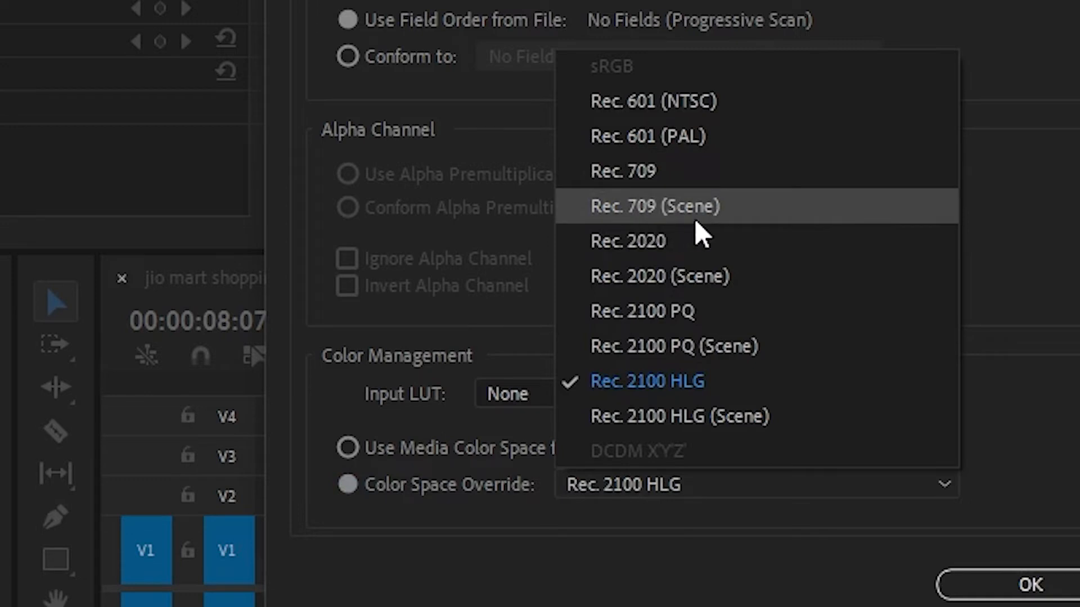
pyautogui.moveTo(628, 241)
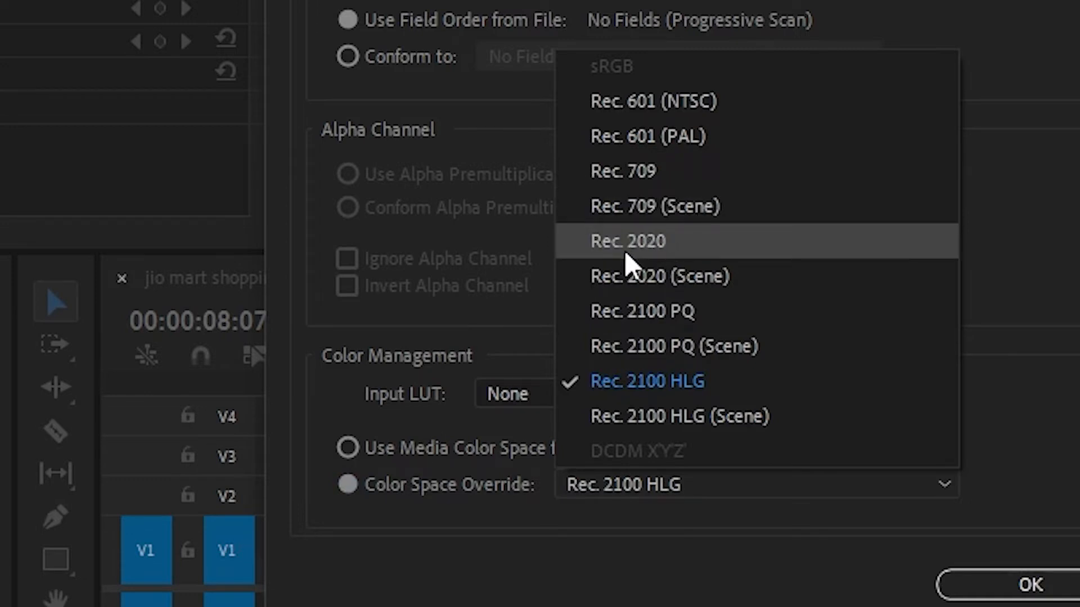
pyautogui.moveTo(622, 171)
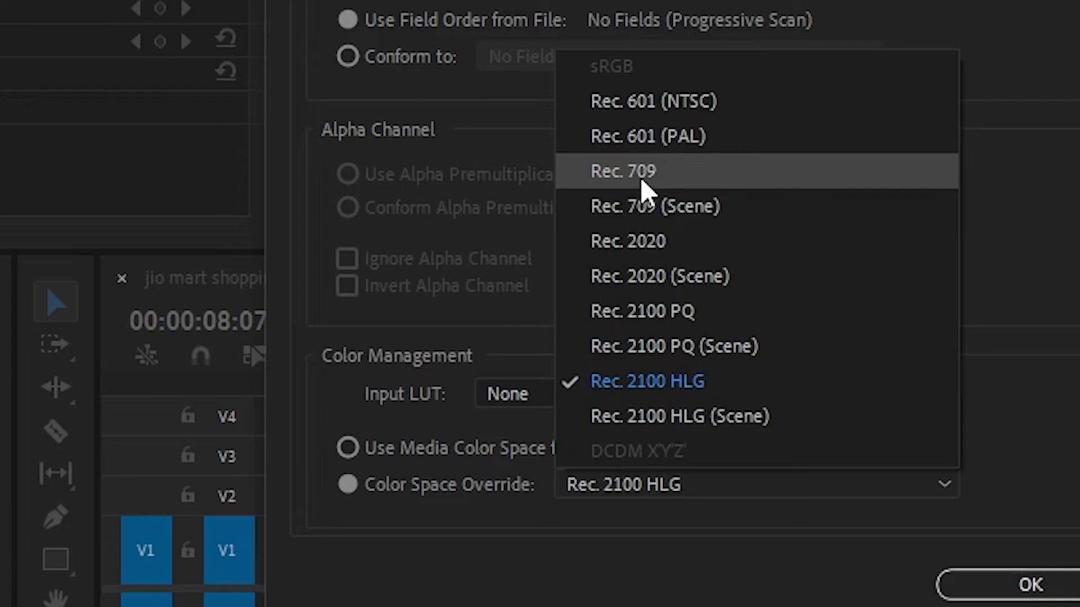
pyautogui.click(621, 171)
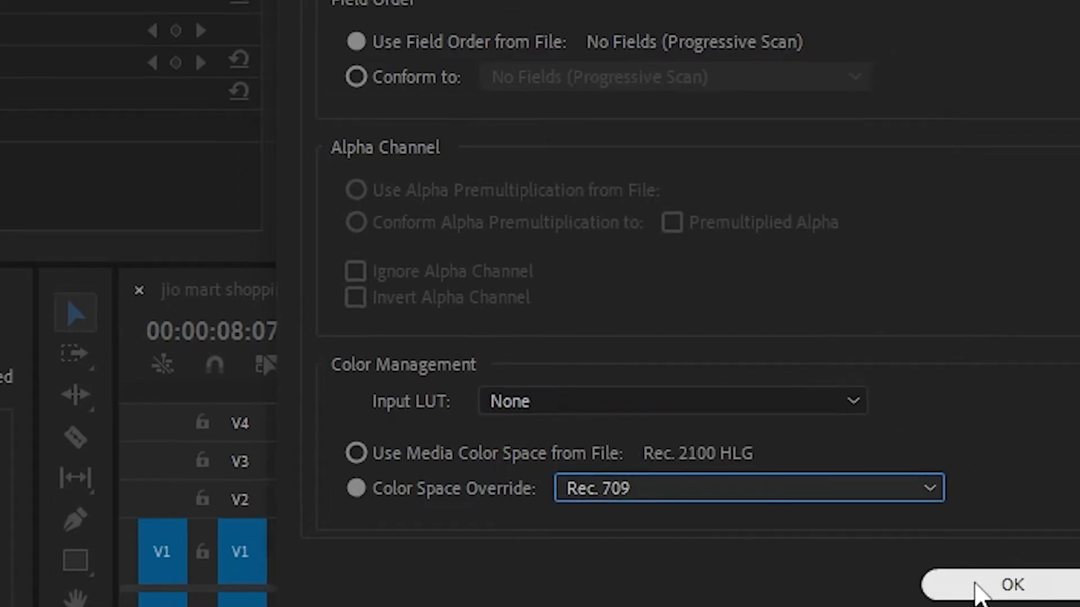
pyautogui.click(1011, 584)
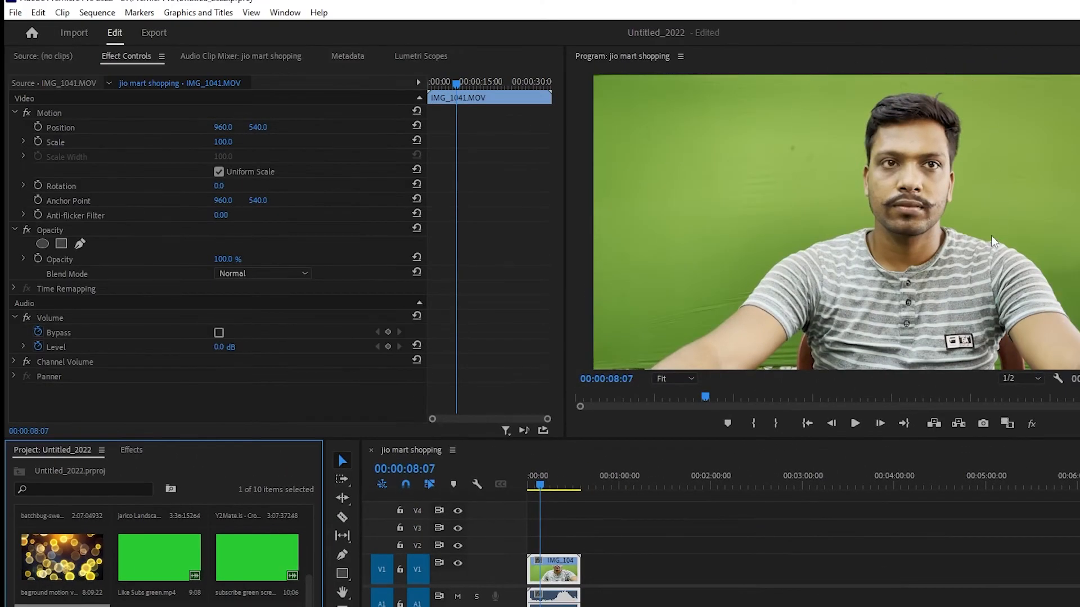
pyautogui.moveTo(752, 164)
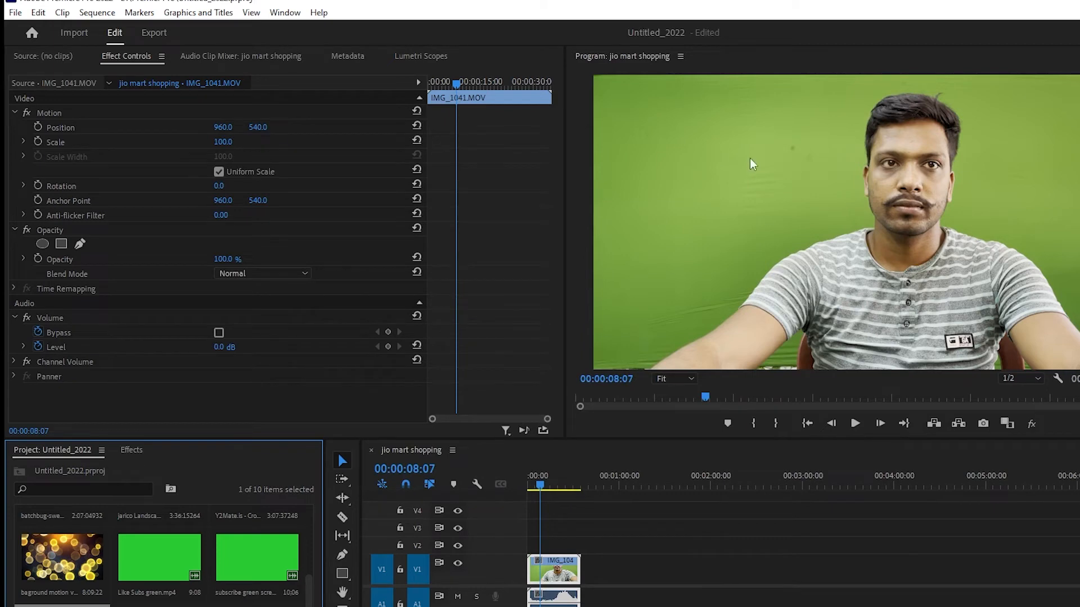
pyautogui.moveTo(987, 38)
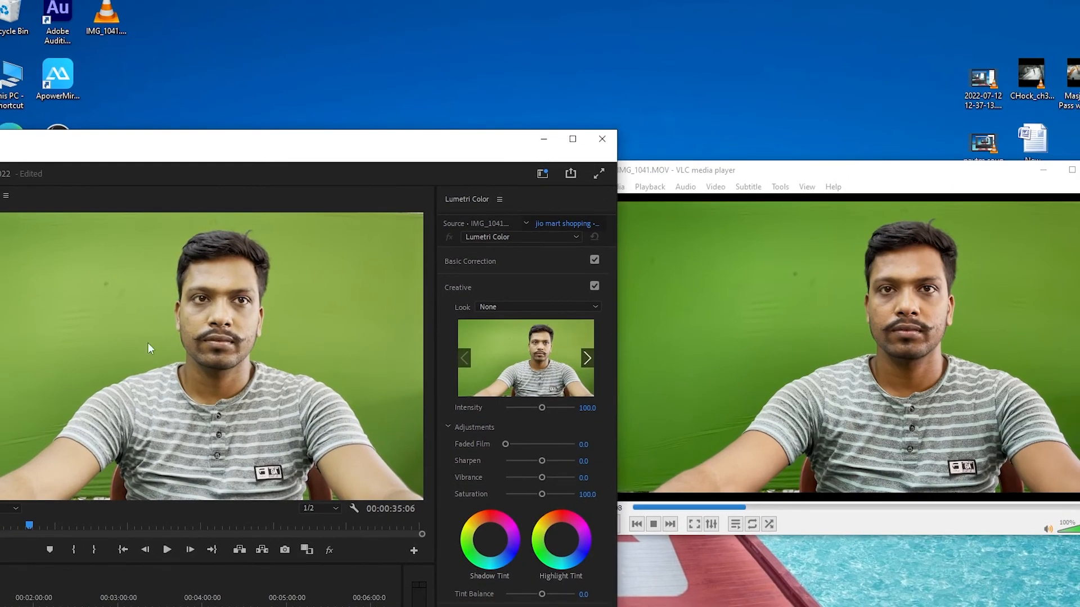
pyautogui.moveTo(232, 268)
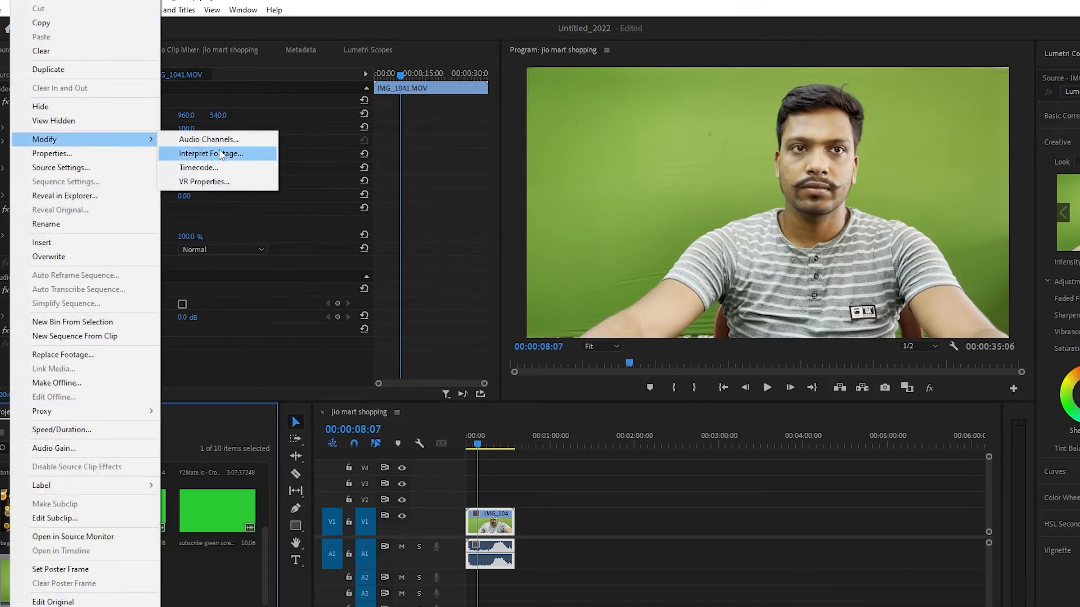
# - Reopen Interpret Footage, switch the override to Rec. 2020, and confirm
pyautogui.click(209, 154)
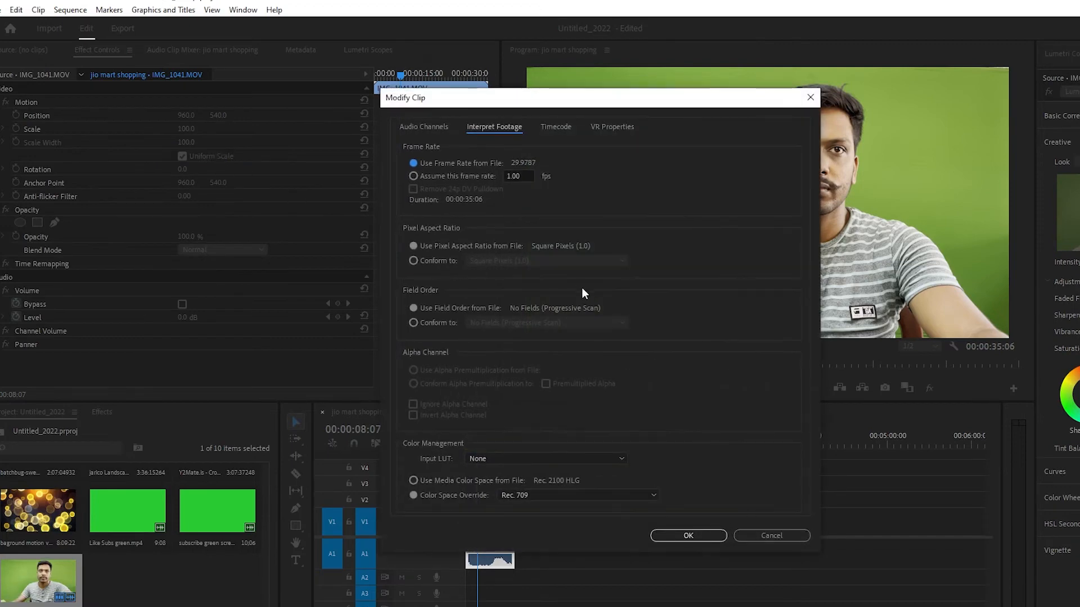
pyautogui.click(577, 495)
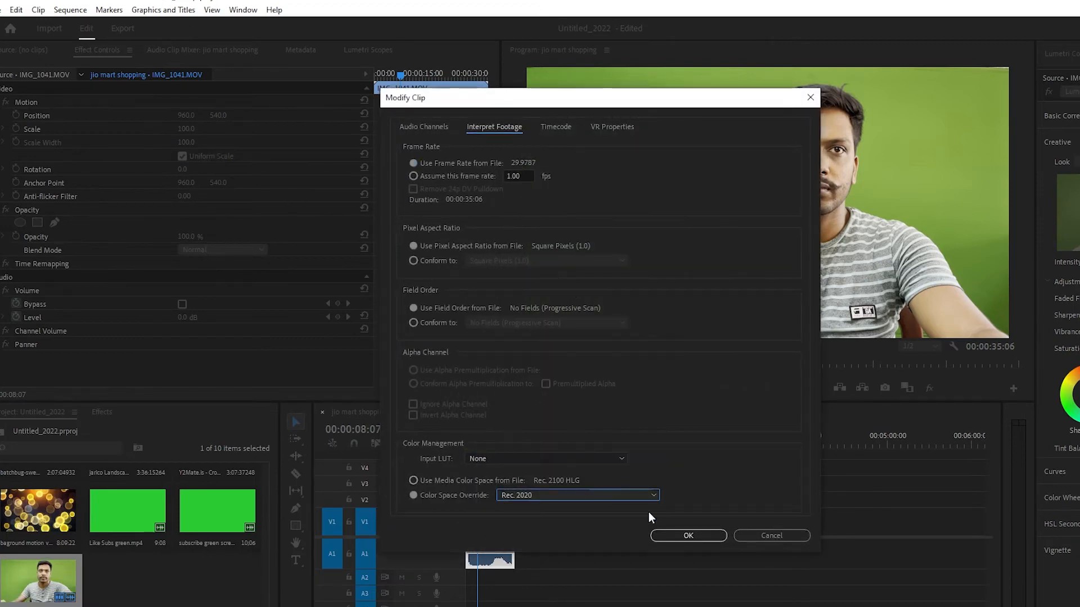
pyautogui.click(688, 536)
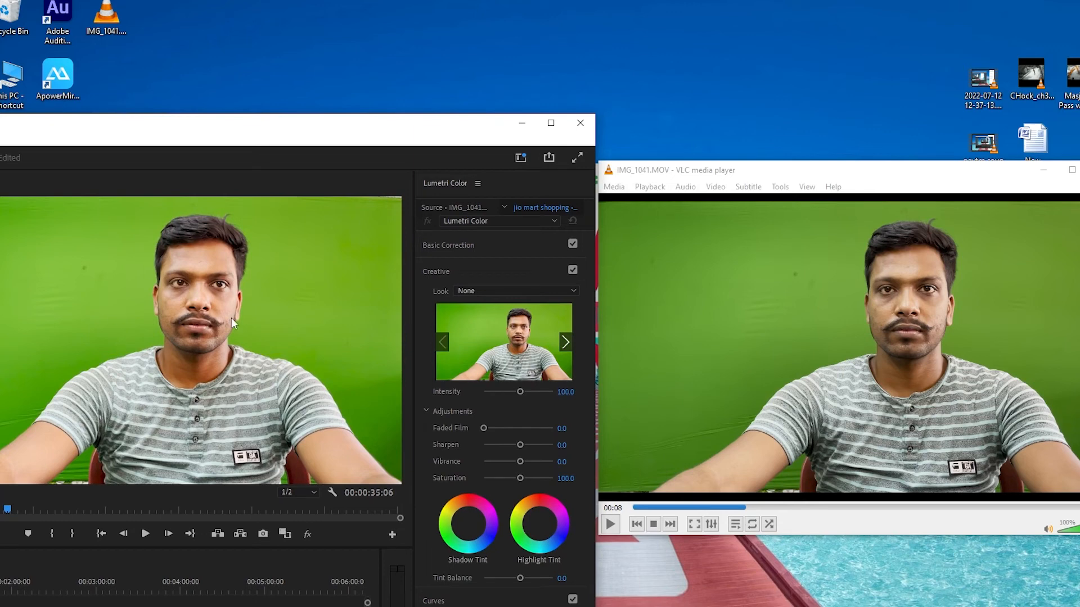
pyautogui.moveTo(229, 322)
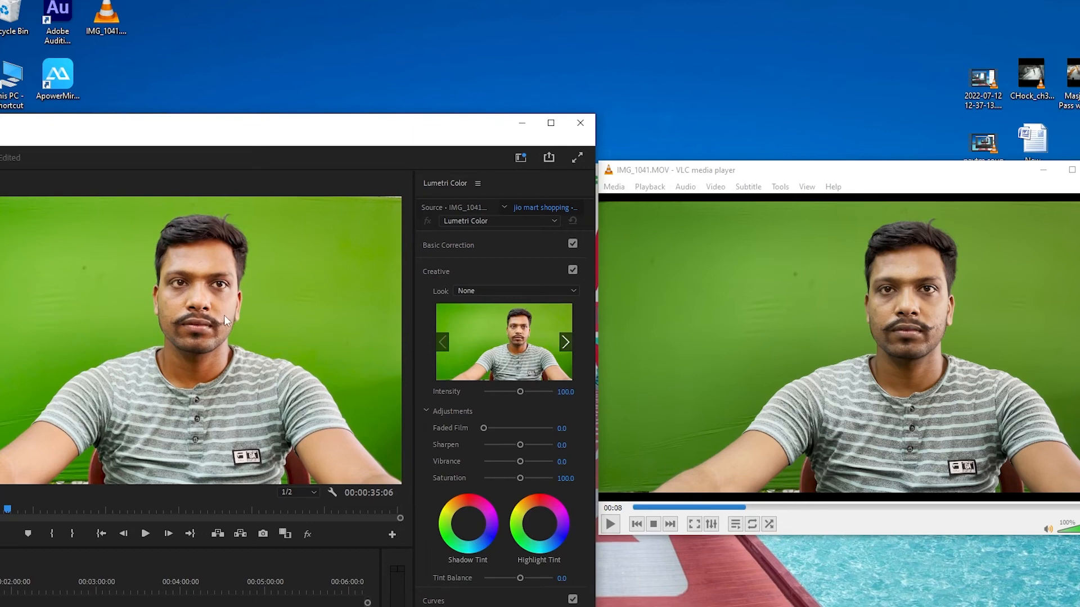
pyautogui.moveTo(258, 334)
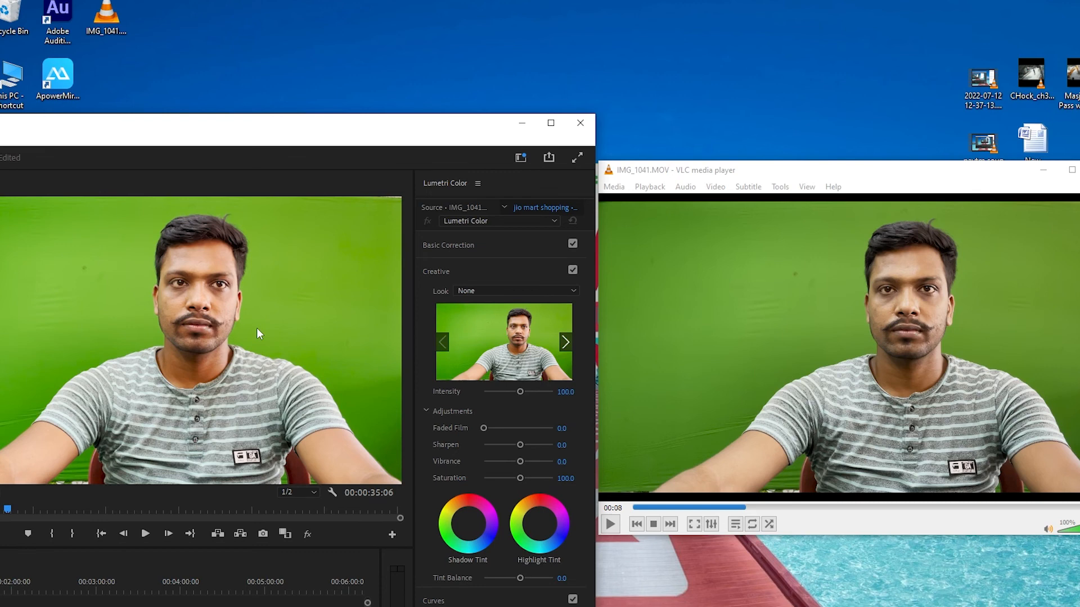
pyautogui.moveTo(583, 388)
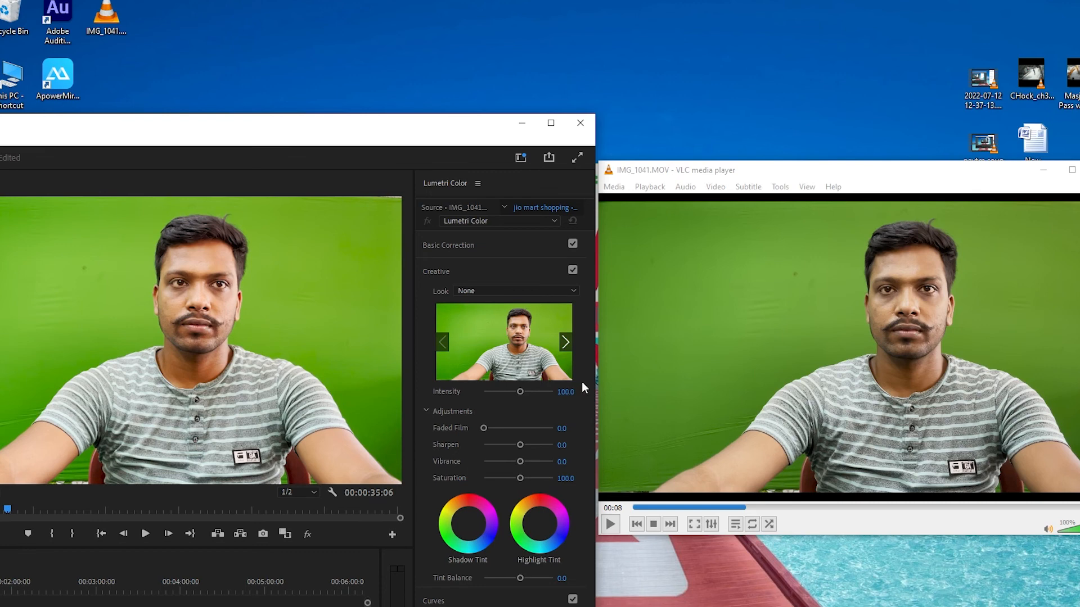